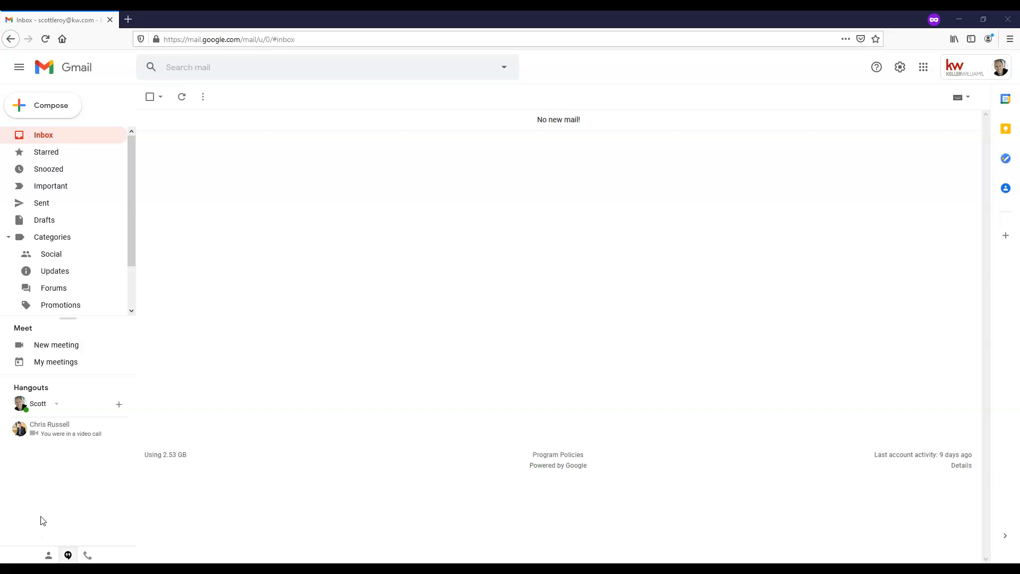
pyautogui.moveTo(197, 455)
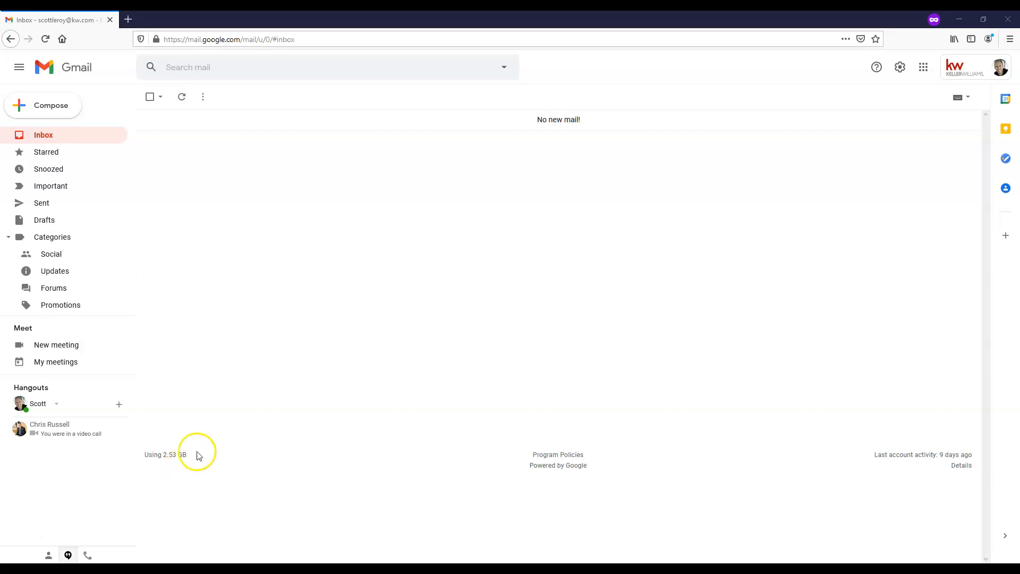
pyautogui.moveTo(202, 455)
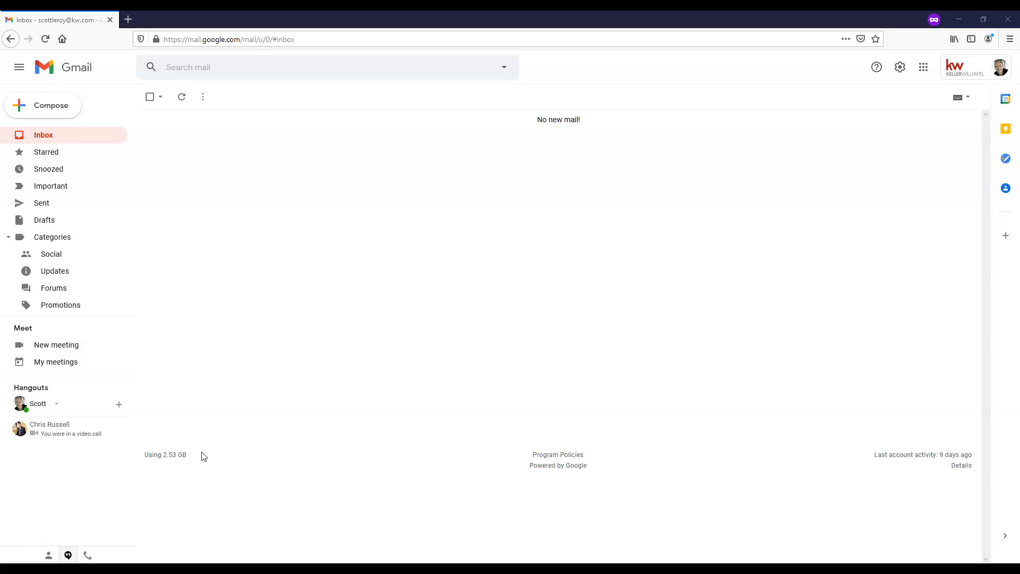
pyautogui.moveTo(493, 250)
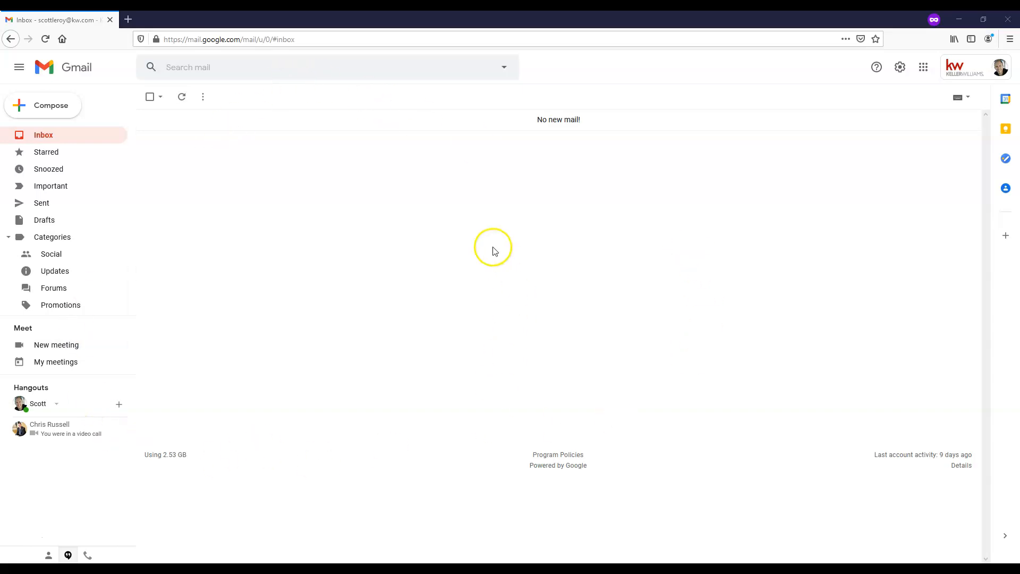
pyautogui.moveTo(513, 272)
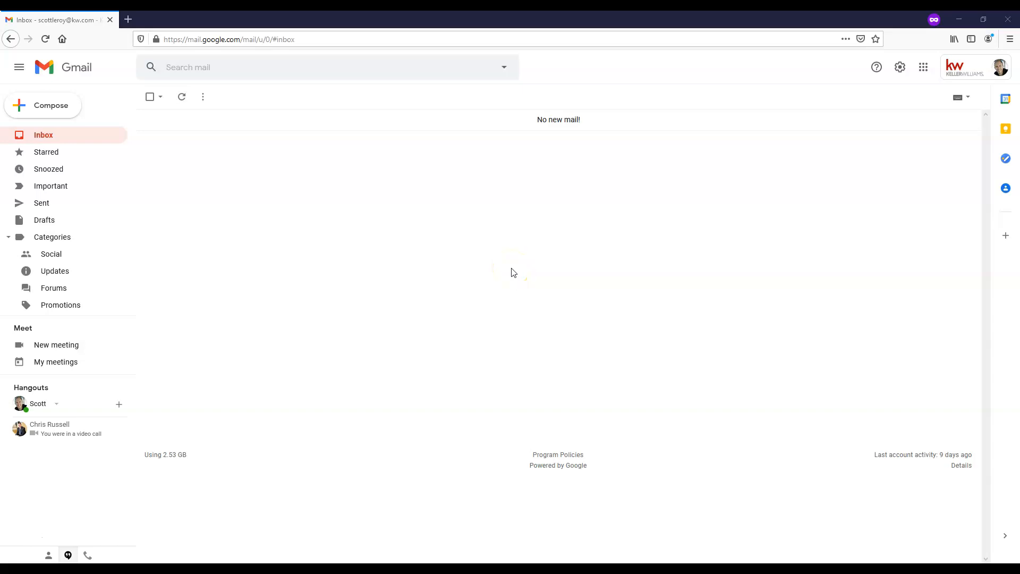
pyautogui.moveTo(517, 276)
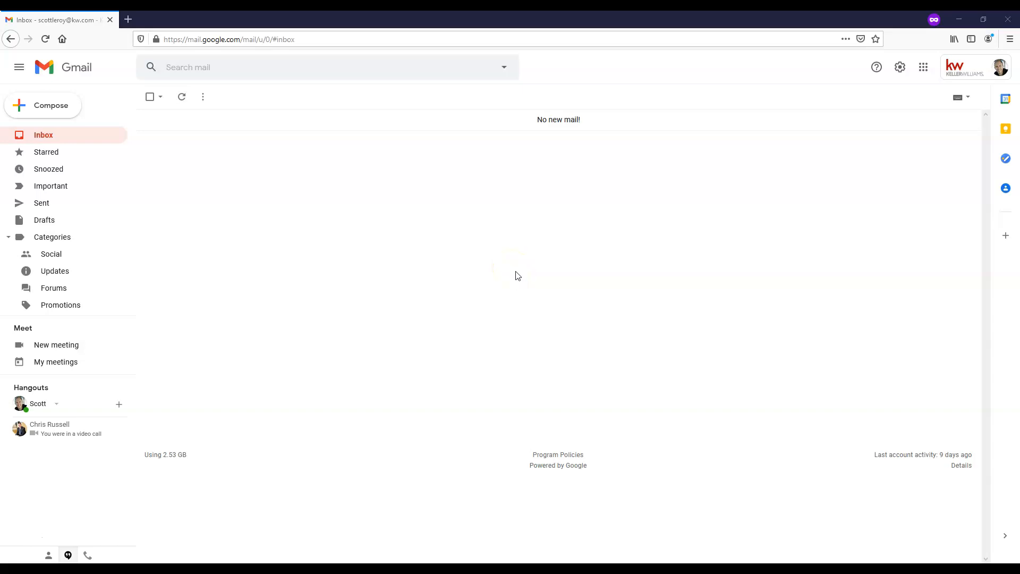
pyautogui.moveTo(711, 217)
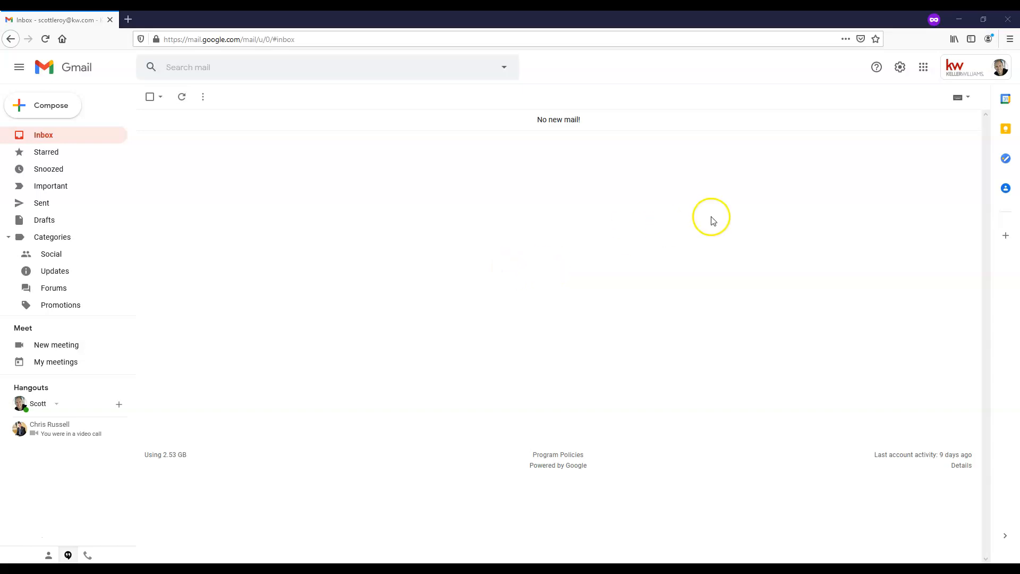
pyautogui.moveTo(919, 142)
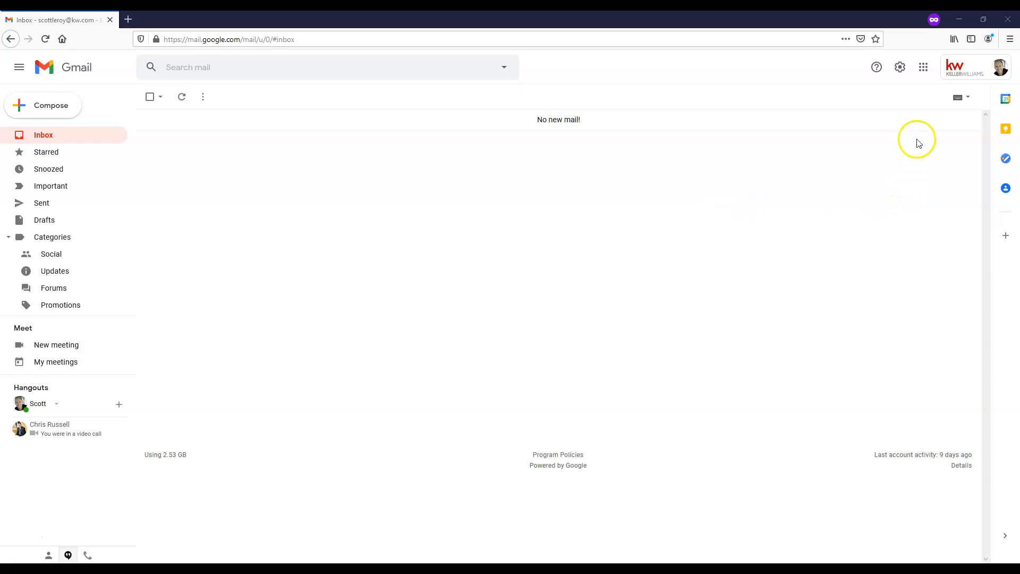
pyautogui.moveTo(899, 67)
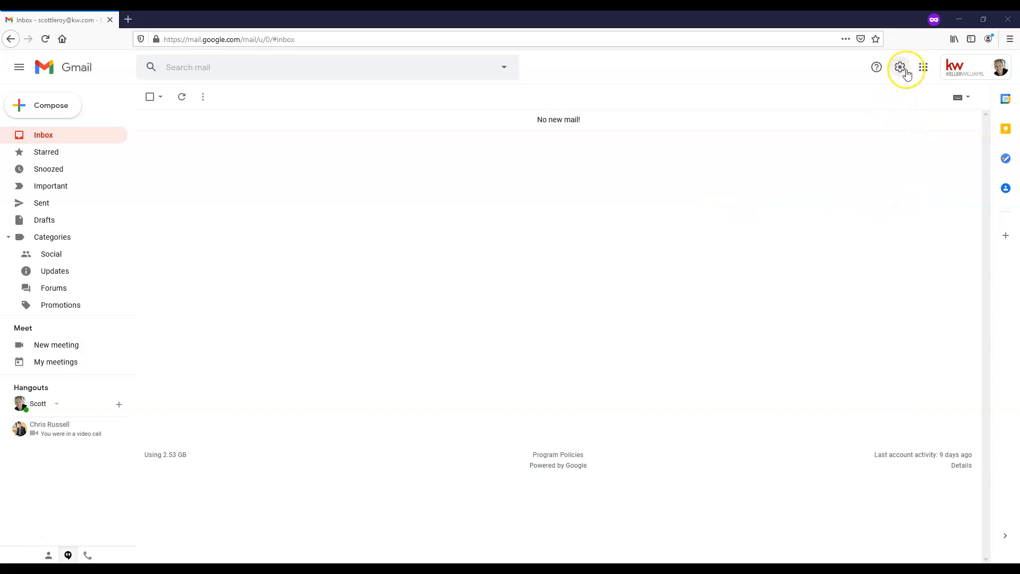
pyautogui.moveTo(899, 67)
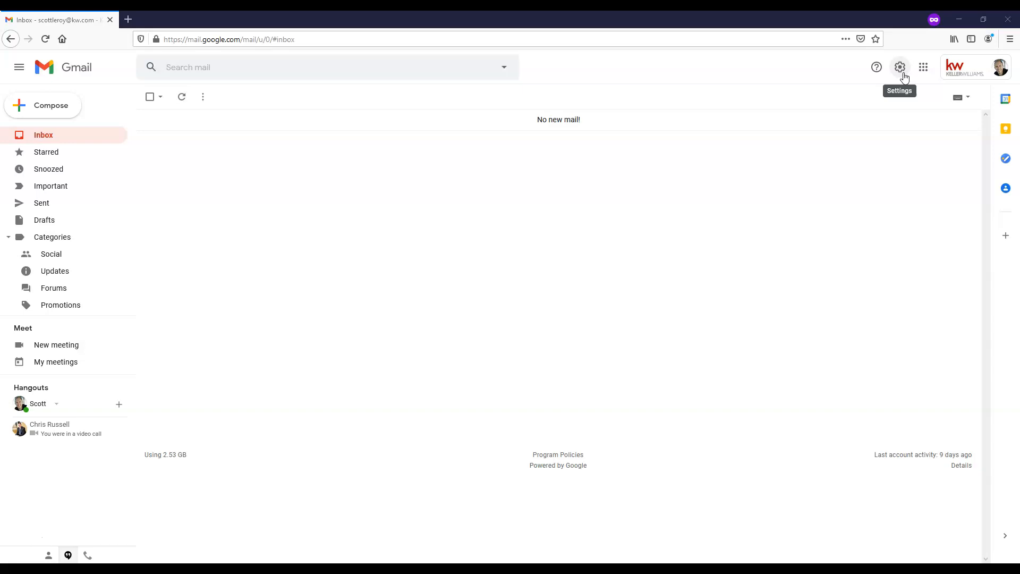
# Open Gmail's full Settings page from the gear icon's 'See all settings'.
pyautogui.click(899, 67)
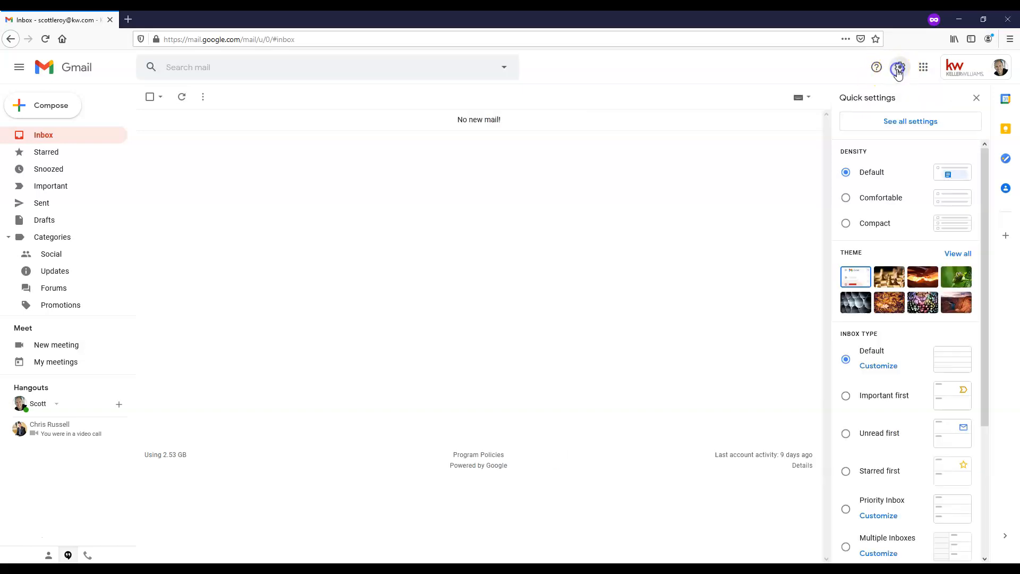
pyautogui.moveTo(908, 108)
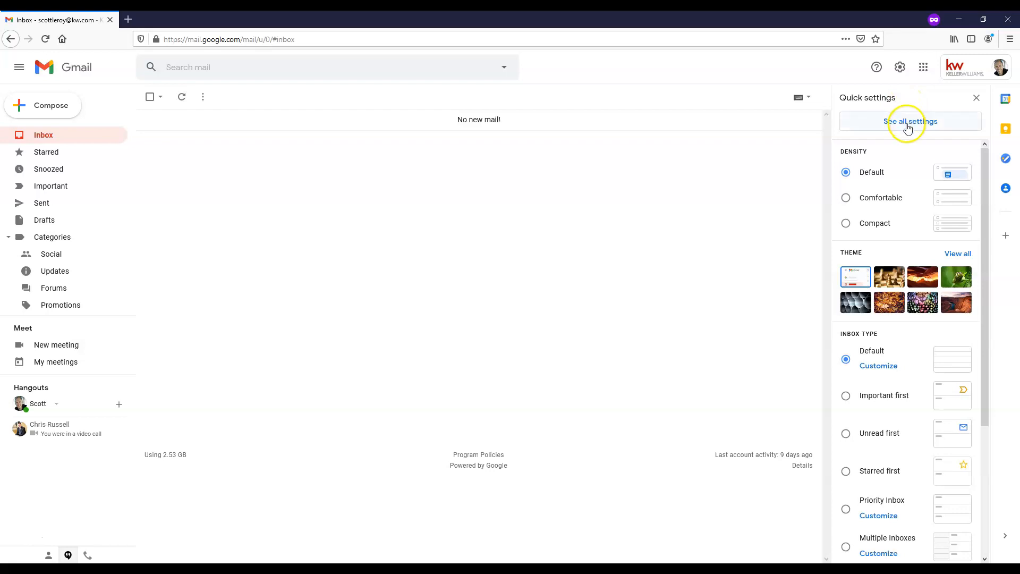
pyautogui.click(910, 121)
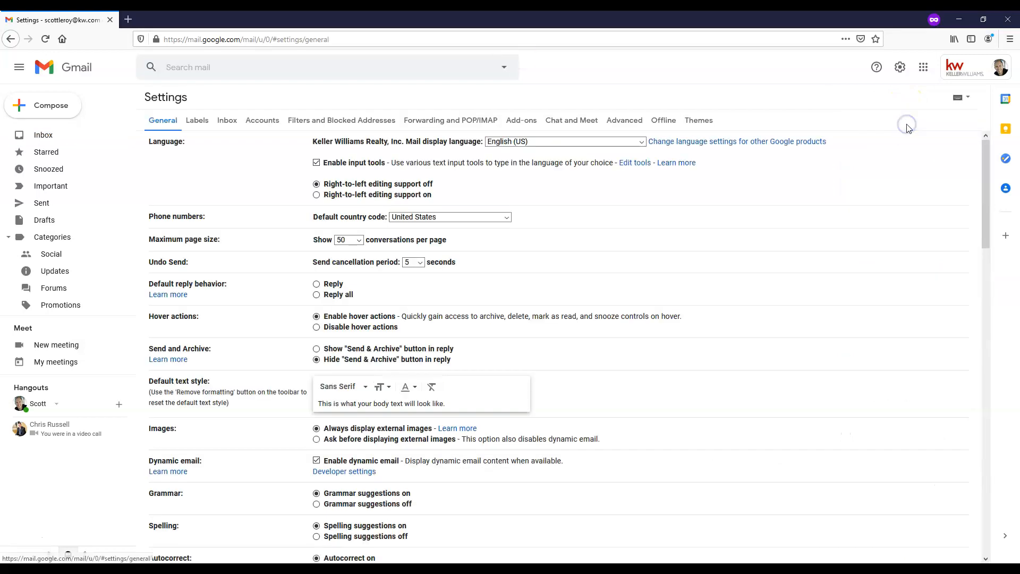
pyautogui.moveTo(892, 127)
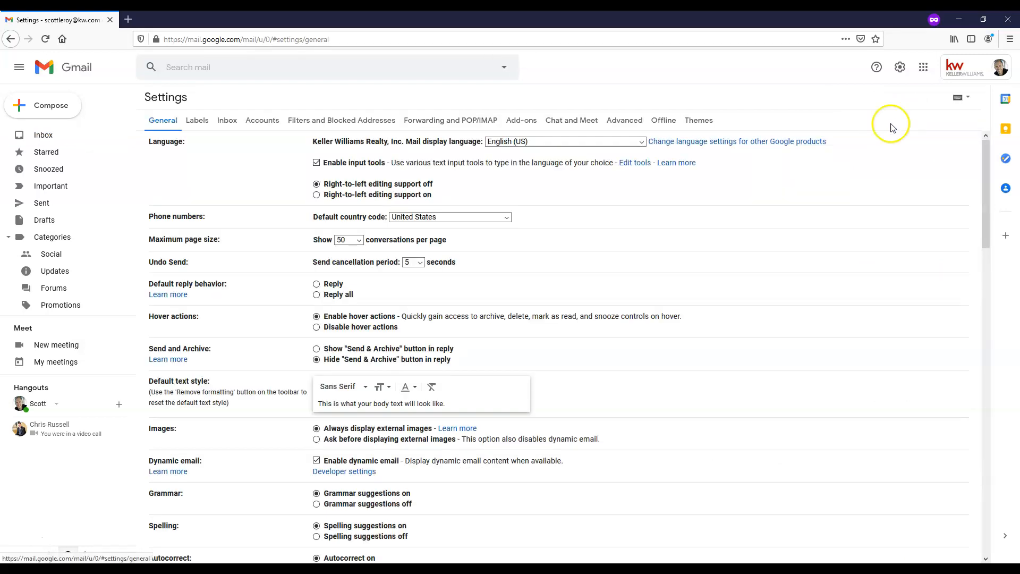
pyautogui.moveTo(380, 62)
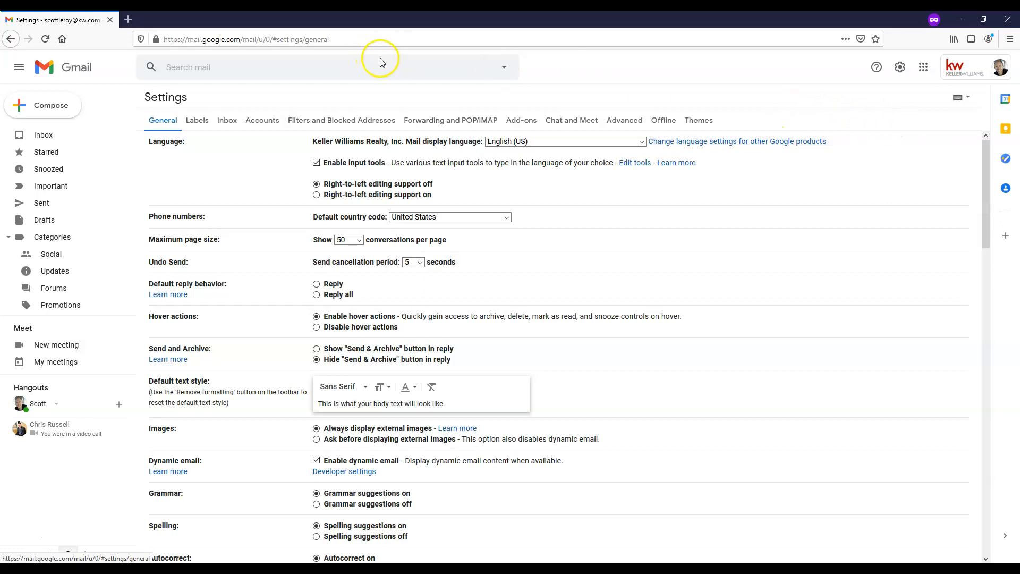
pyautogui.moveTo(449, 124)
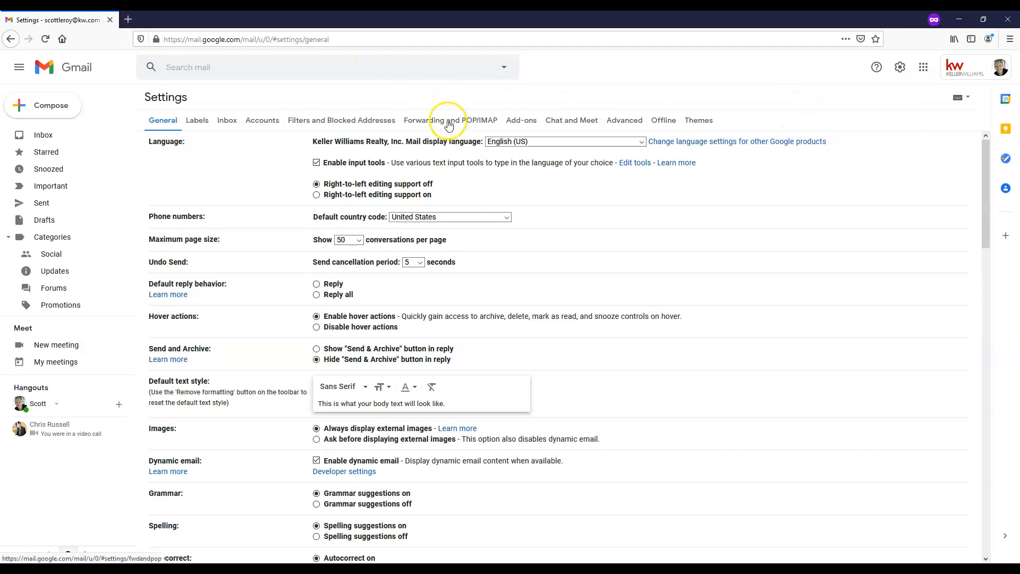
# Switch to the Forwarding and POP/IMAP settings tab.
pyautogui.click(450, 119)
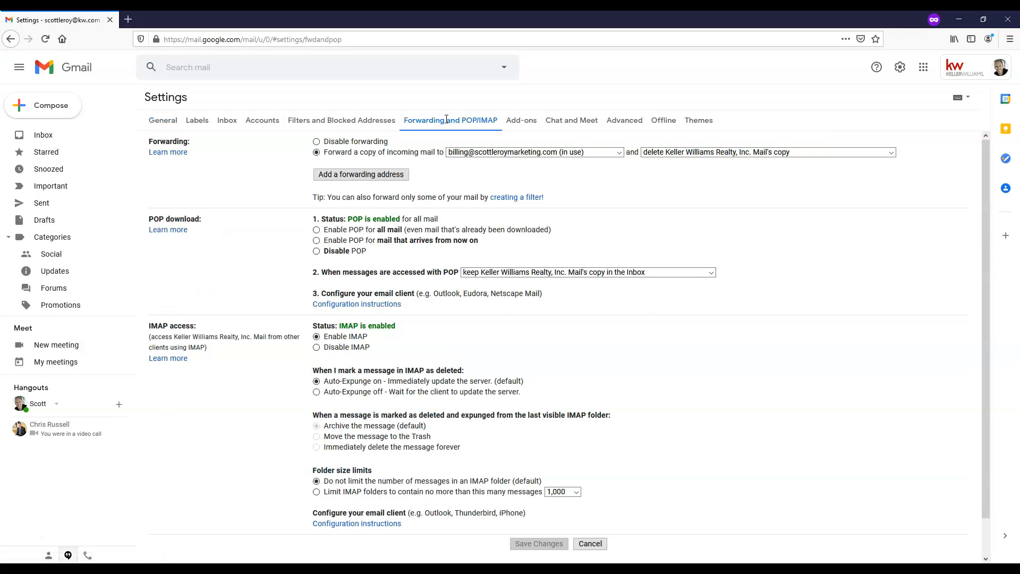
pyautogui.moveTo(176, 175)
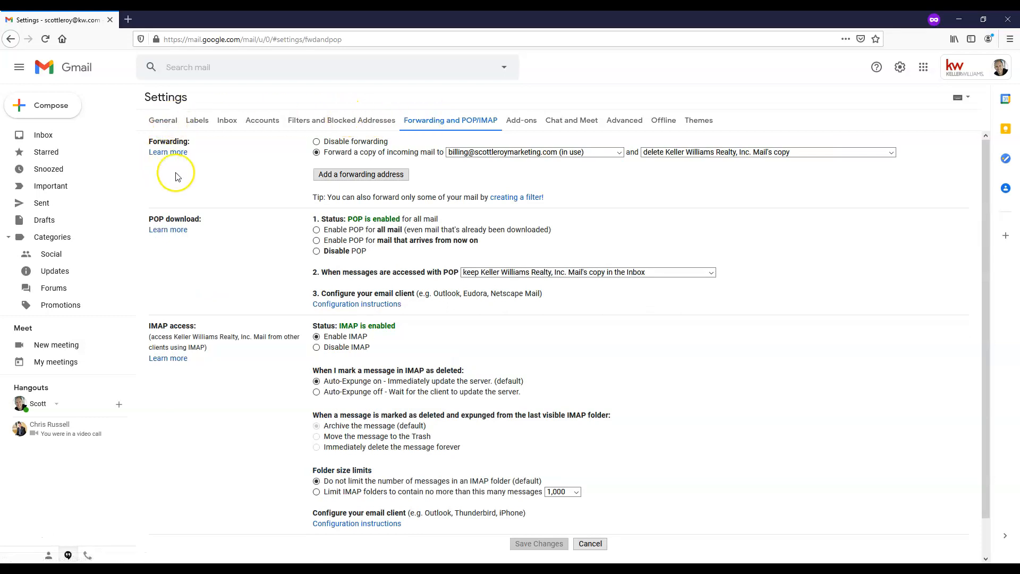
pyautogui.moveTo(380, 139)
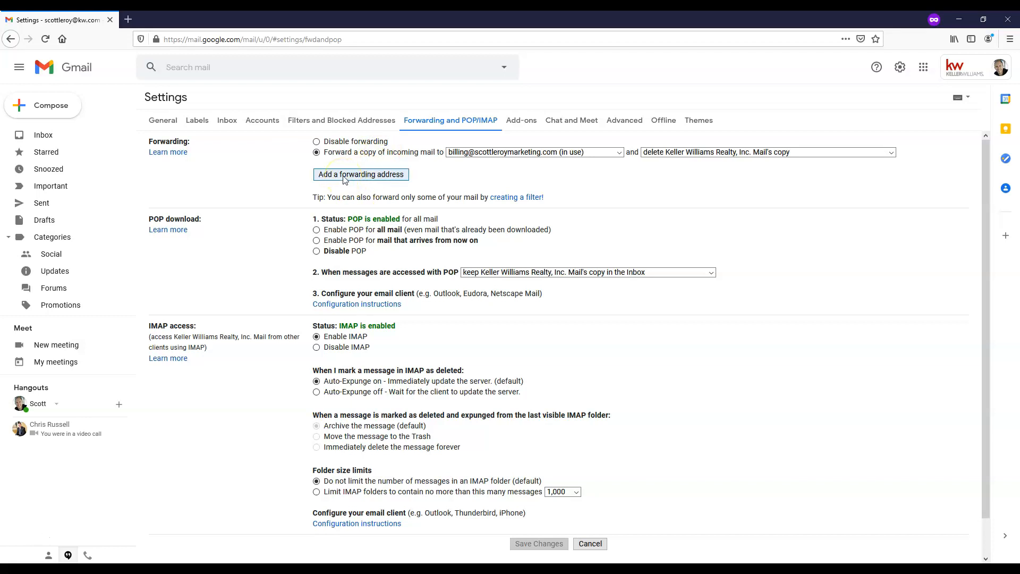
pyautogui.moveTo(455, 182)
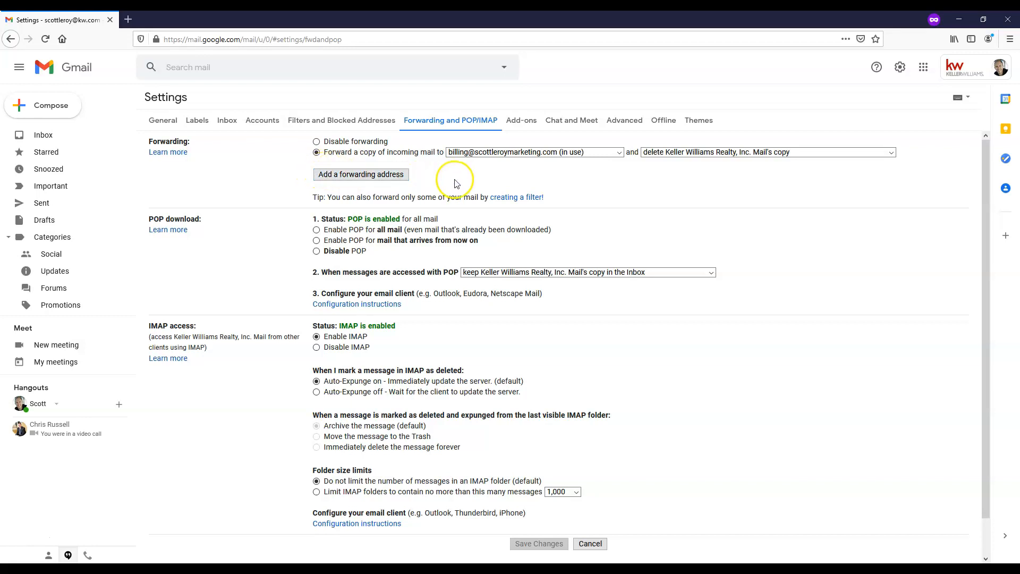
pyautogui.click(360, 174)
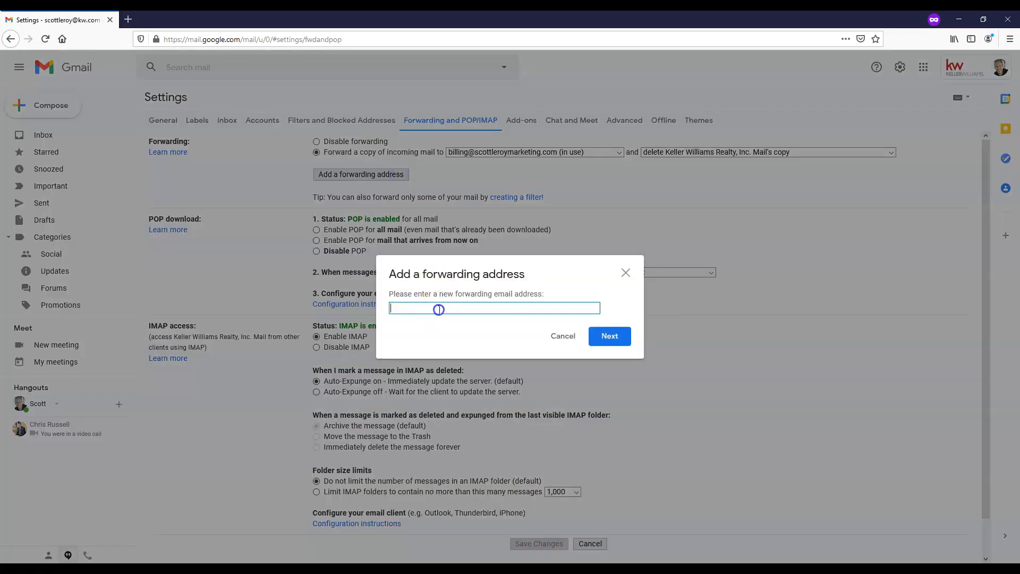
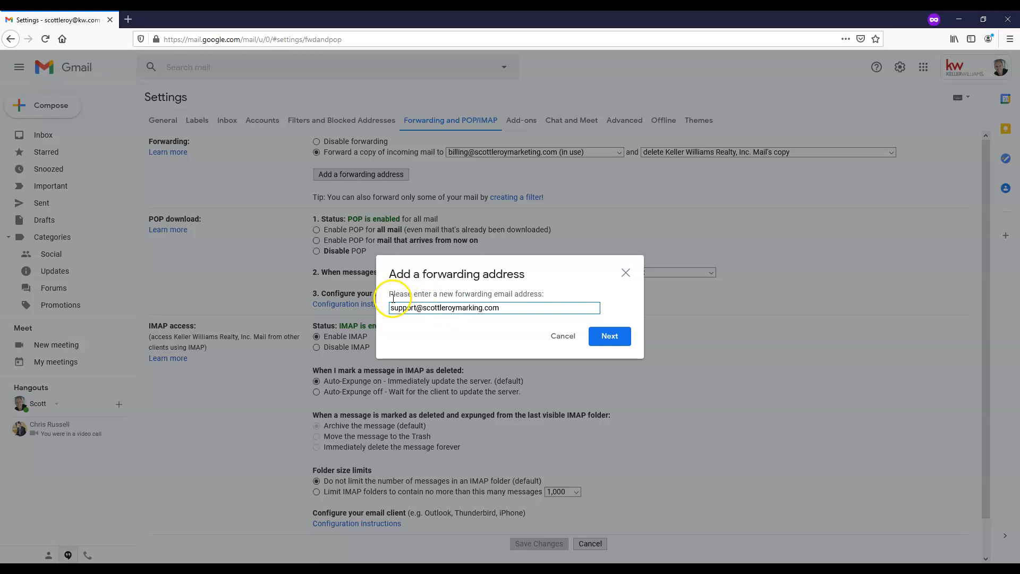
pyautogui.moveTo(608, 335)
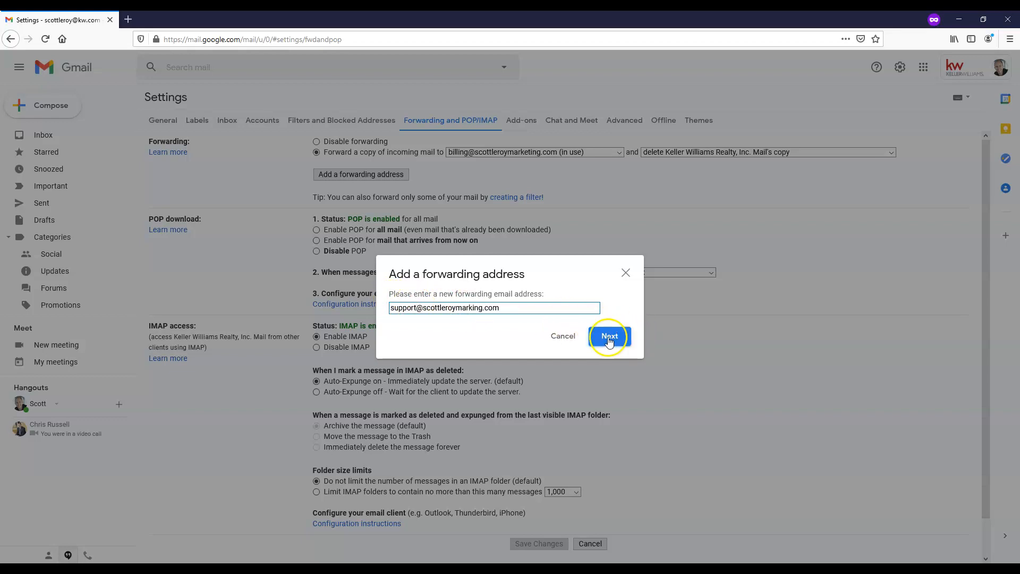
pyautogui.click(608, 337)
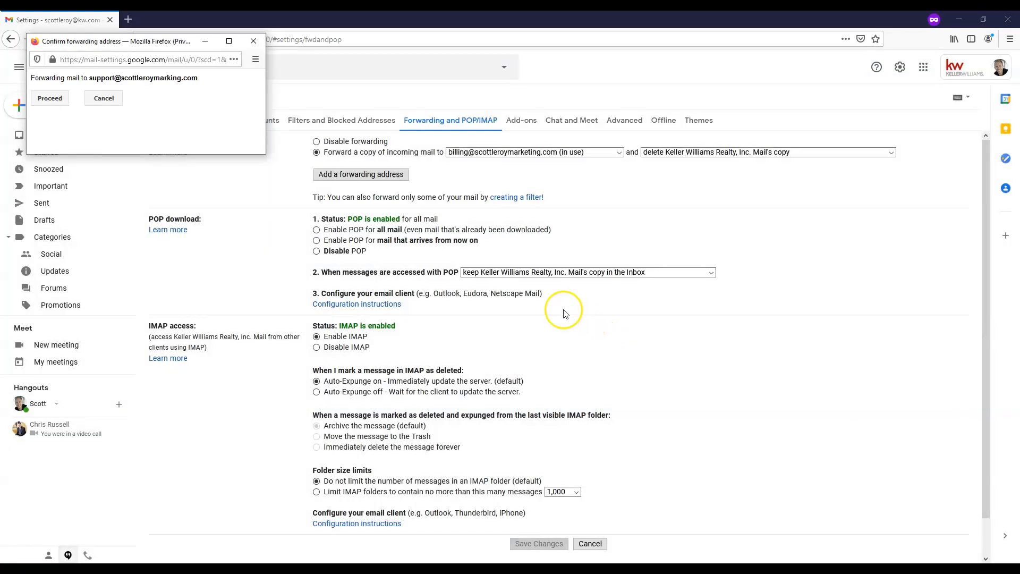
pyautogui.moveTo(246, 104)
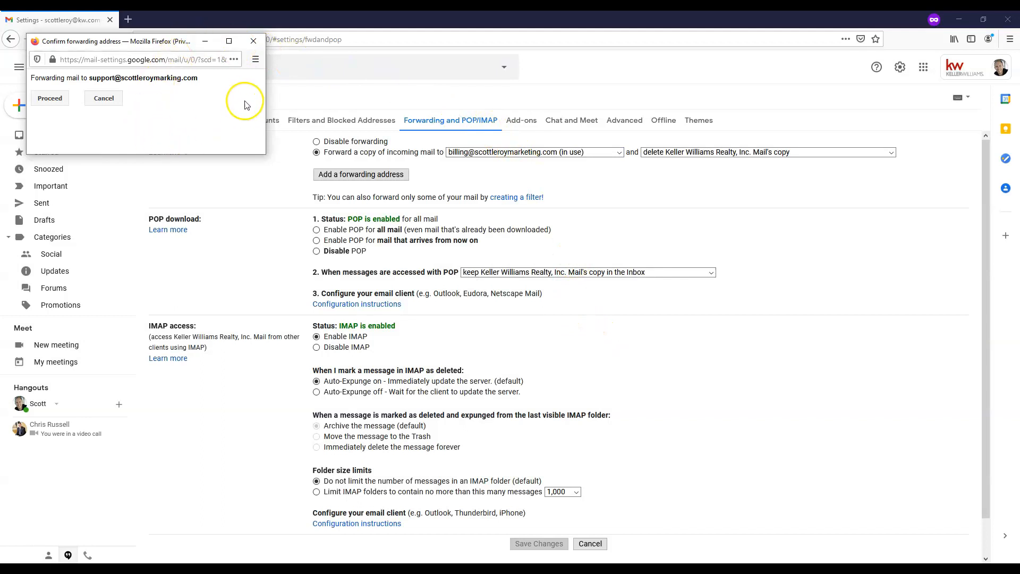
pyautogui.moveTo(256, 105)
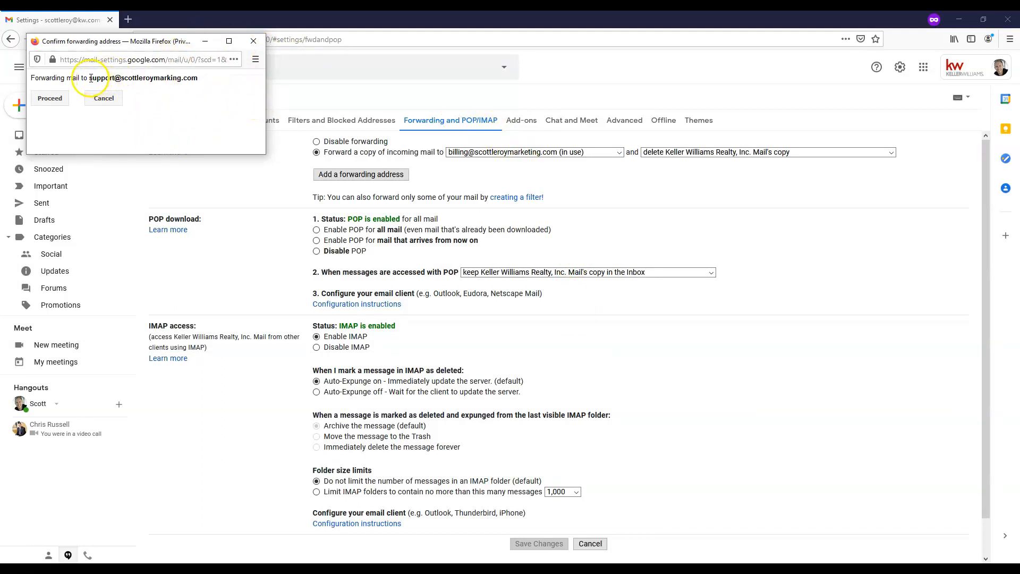
pyautogui.moveTo(236, 90)
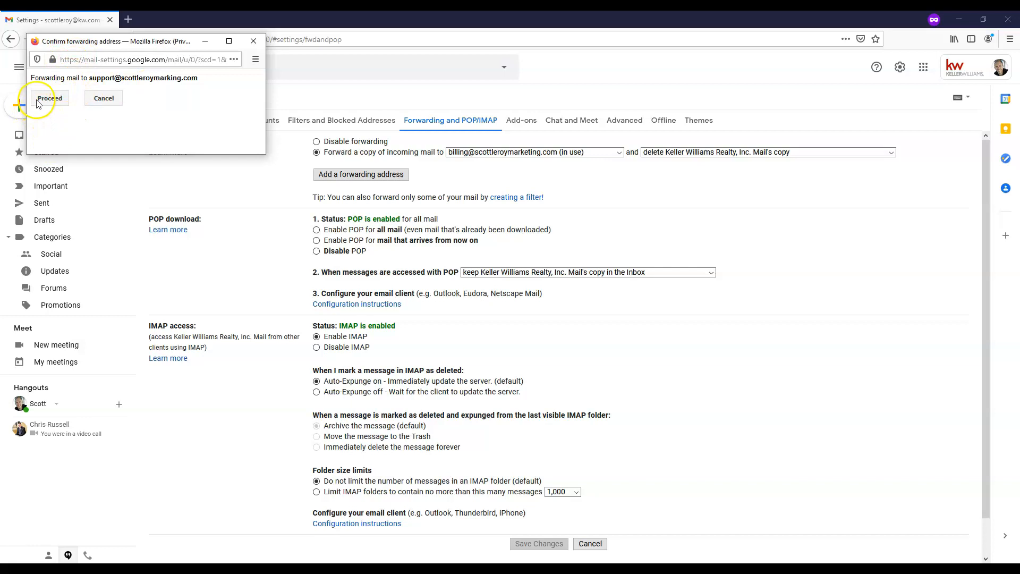
# Proceed with forwarding to the support address and dismiss the address-added notice.
pyautogui.click(50, 98)
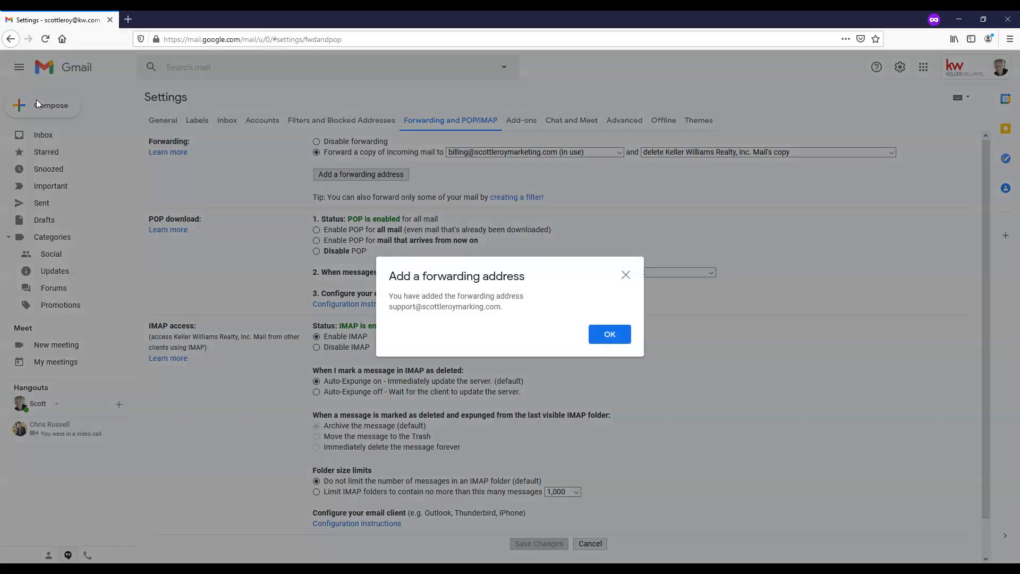
pyautogui.moveTo(441, 307)
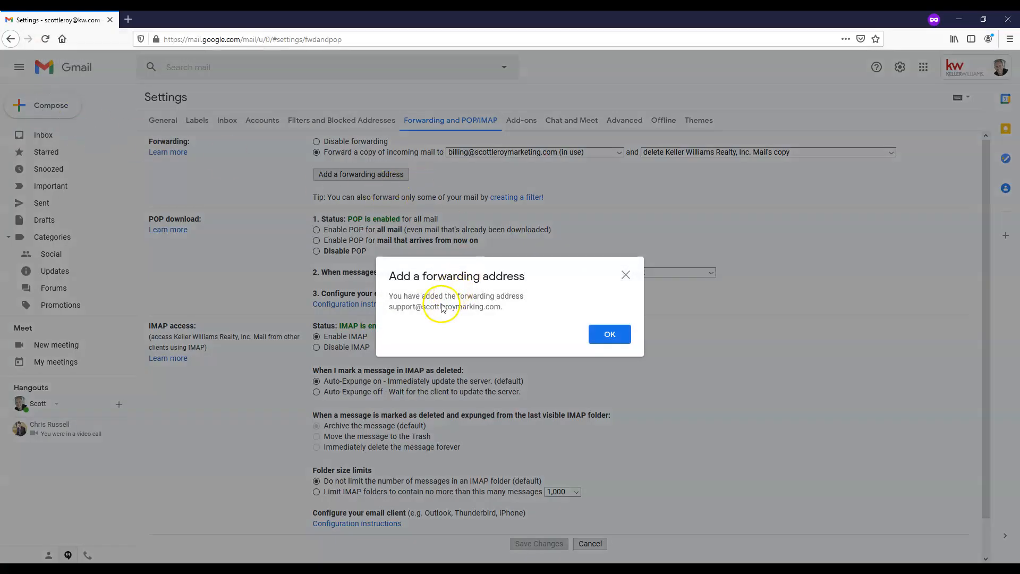
pyautogui.moveTo(690, 288)
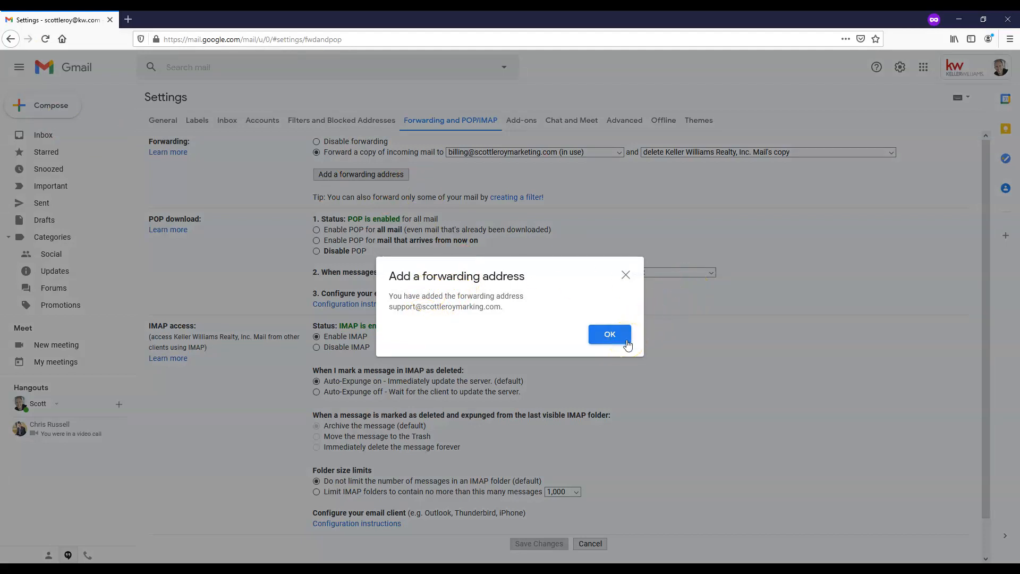
pyautogui.click(609, 334)
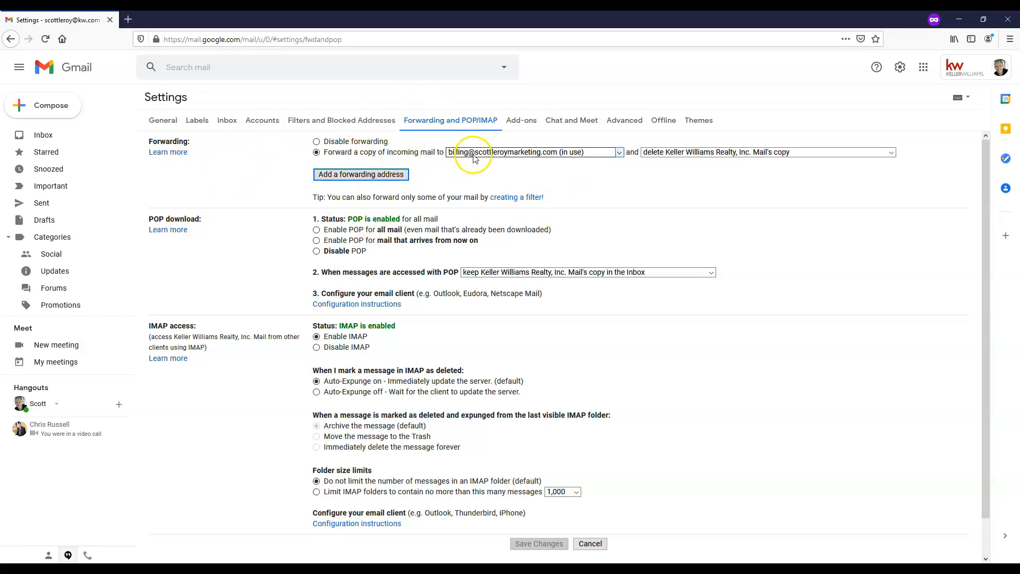
pyautogui.click(618, 151)
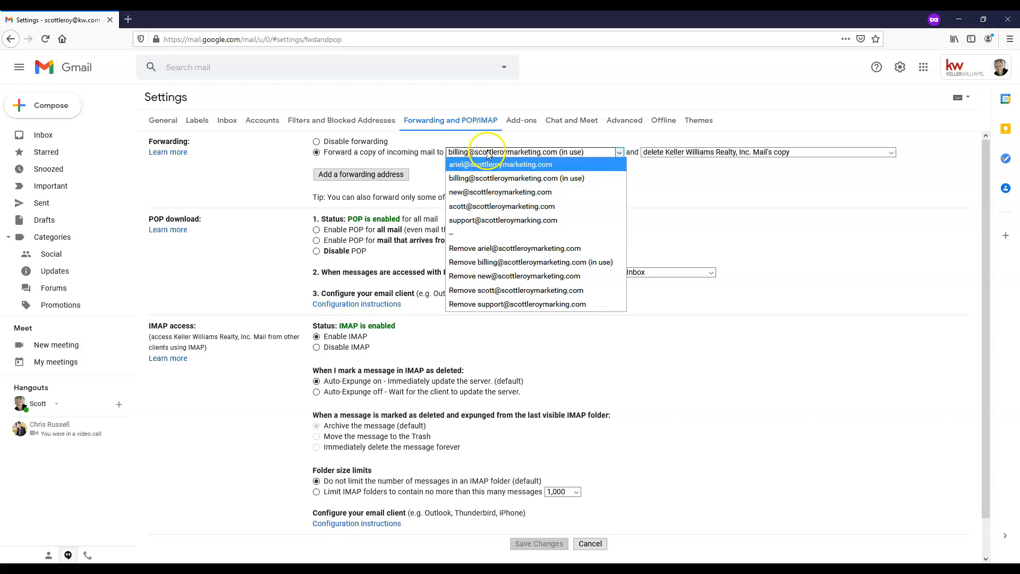
pyautogui.moveTo(503, 220)
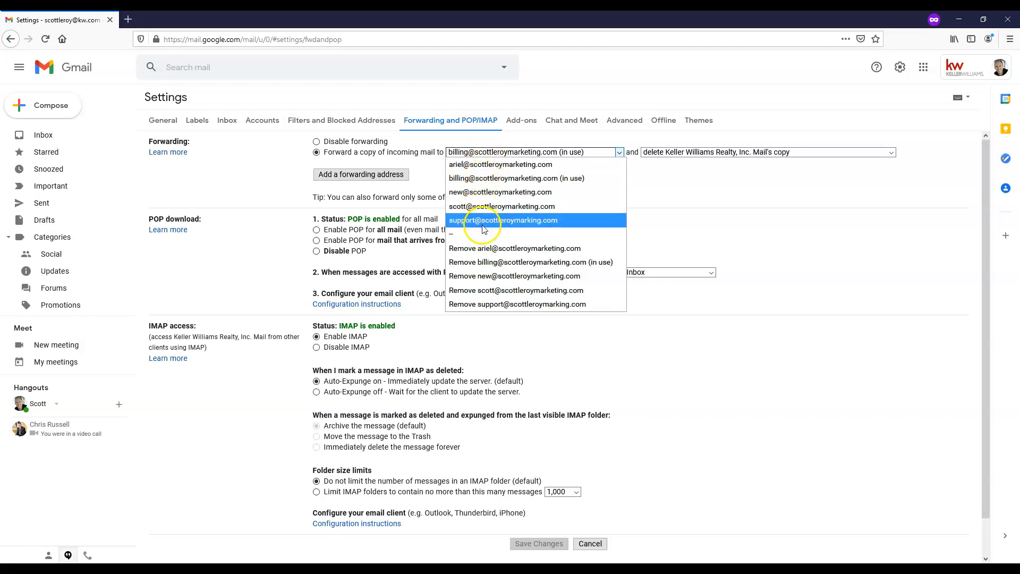
pyautogui.moveTo(460, 228)
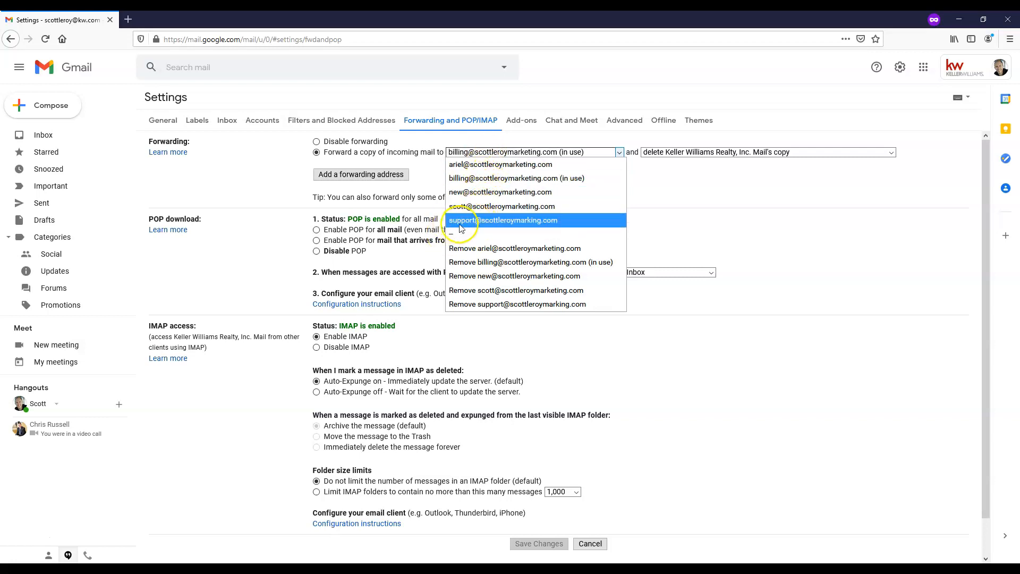
pyautogui.click(502, 220)
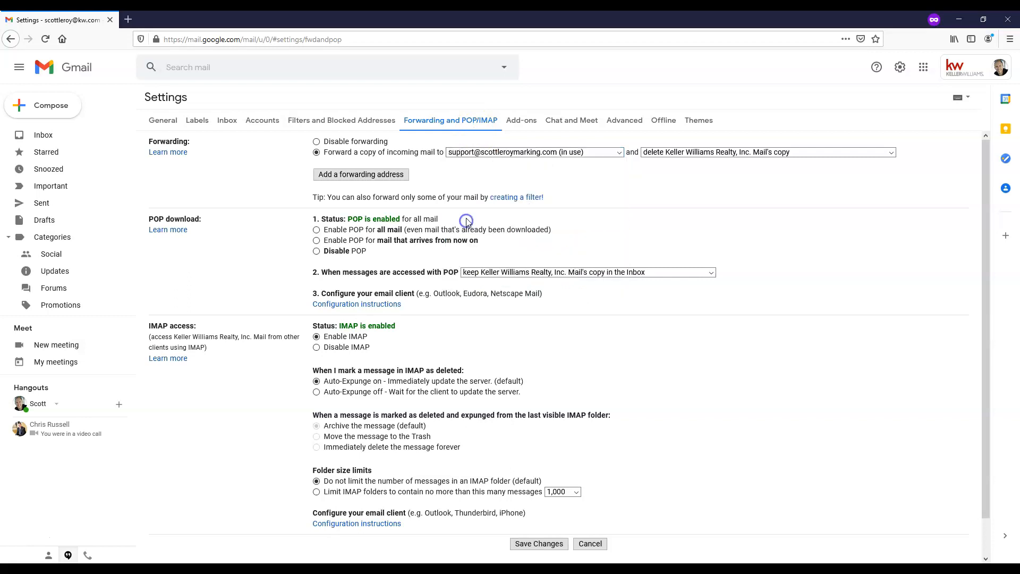
pyautogui.moveTo(589, 543)
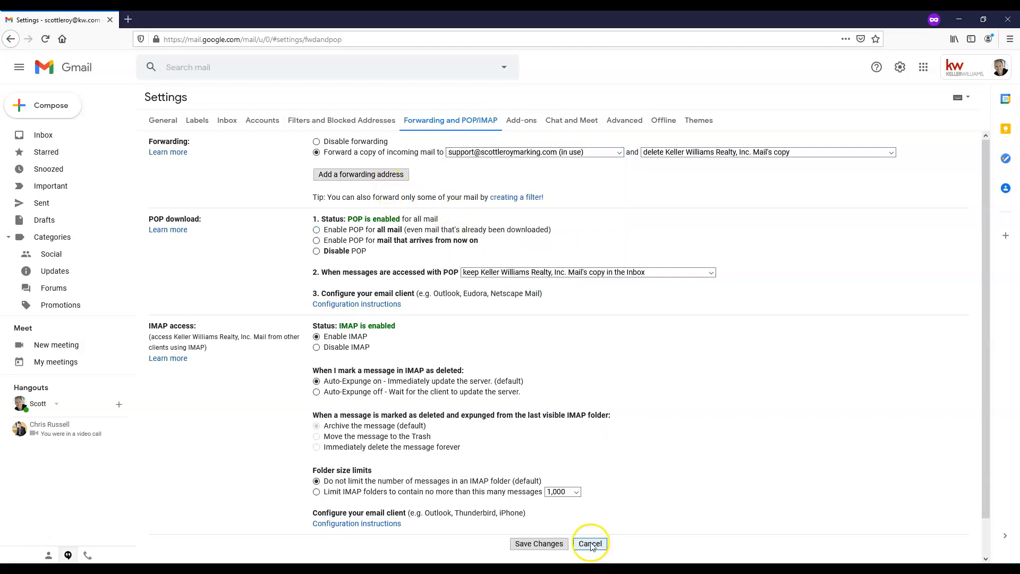
pyautogui.moveTo(538, 542)
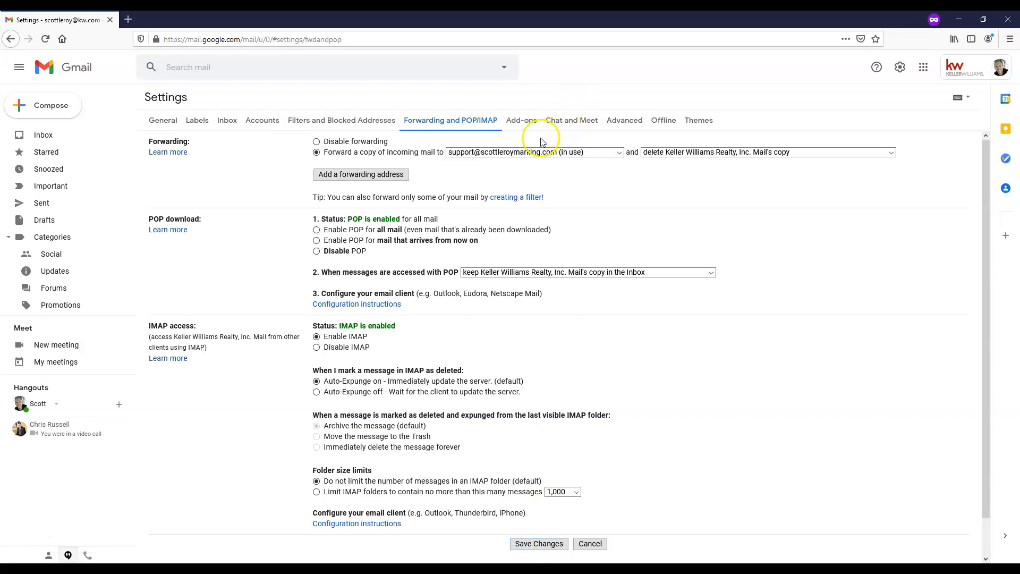
pyautogui.moveTo(486, 171)
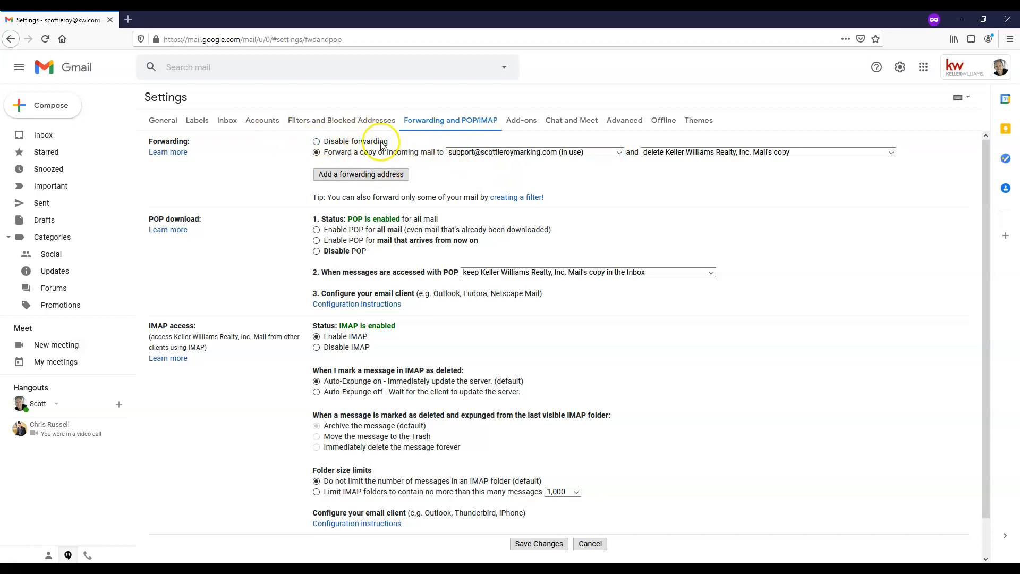
pyautogui.moveTo(508, 142)
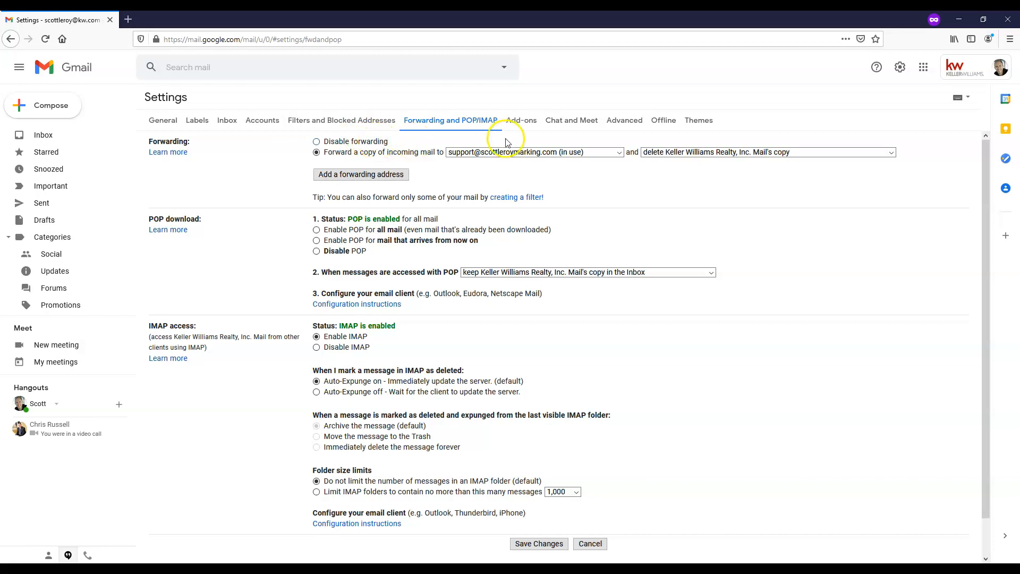
pyautogui.moveTo(337, 149)
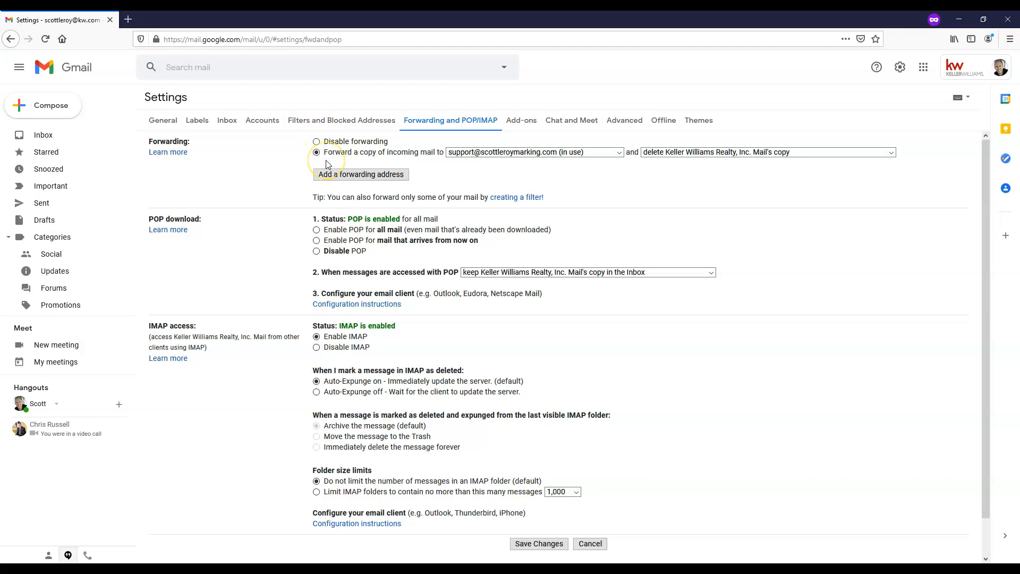
pyautogui.moveTo(623, 197)
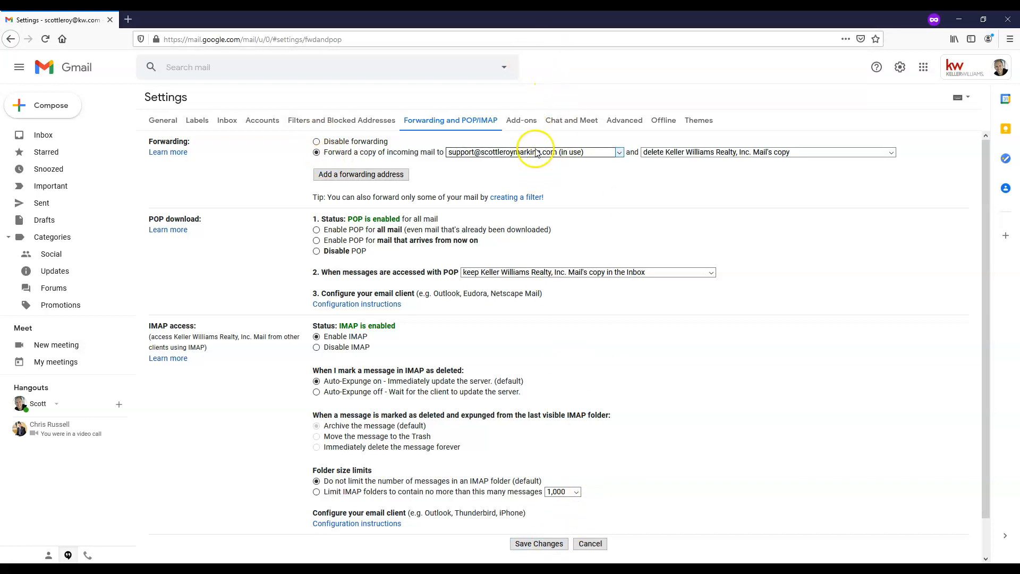
pyautogui.click(617, 152)
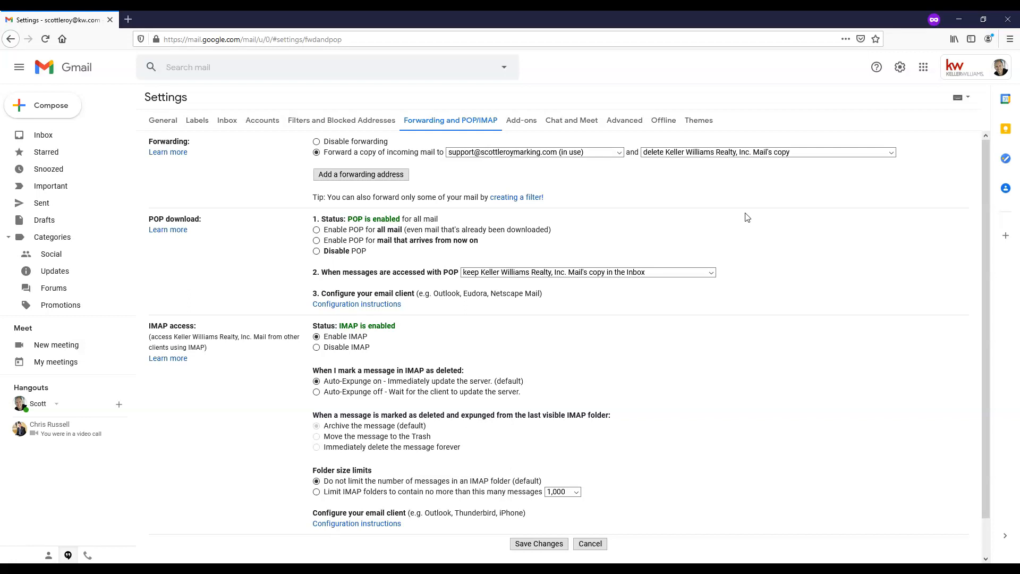
pyautogui.moveTo(745, 214)
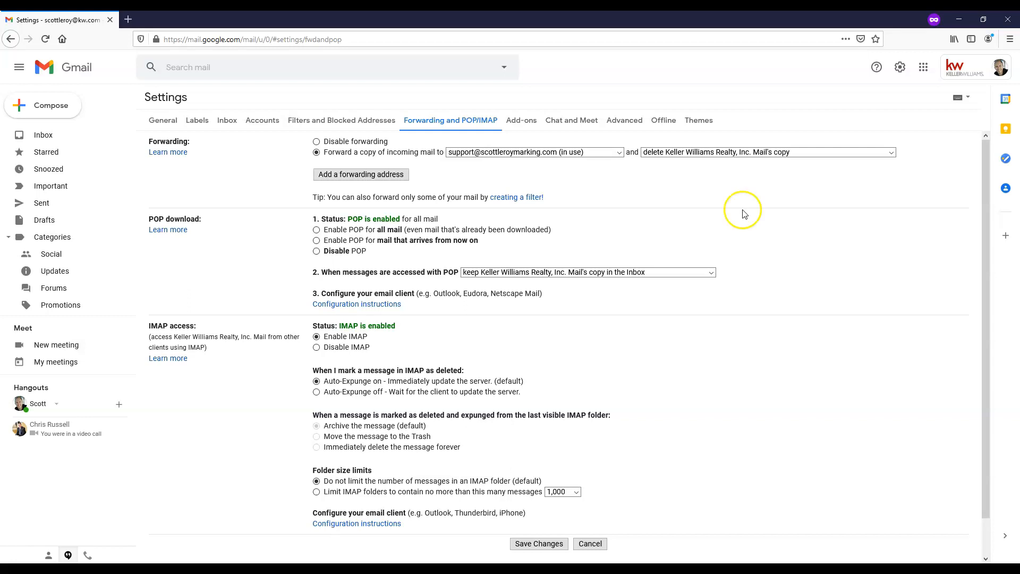
pyautogui.moveTo(38, 534)
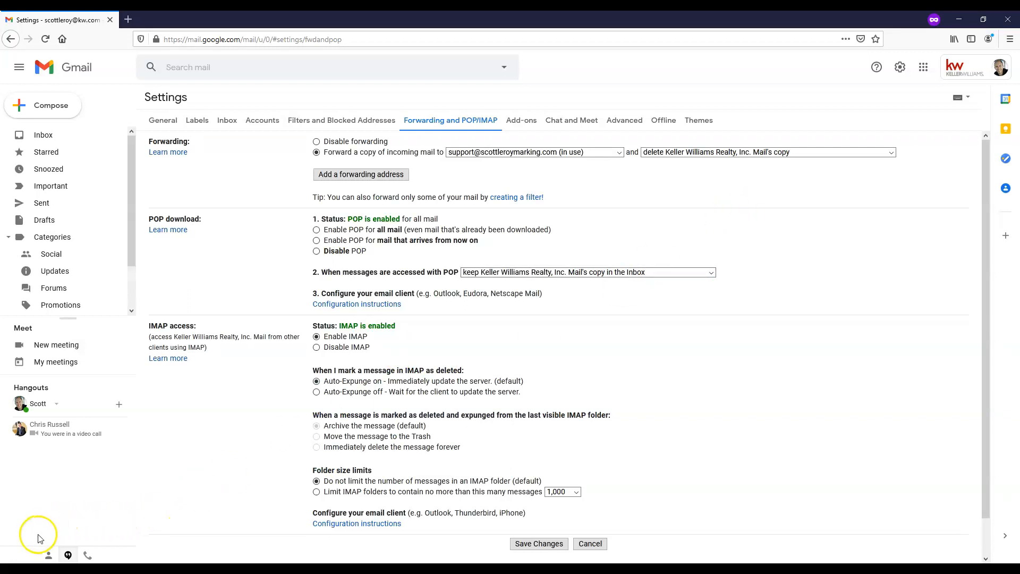